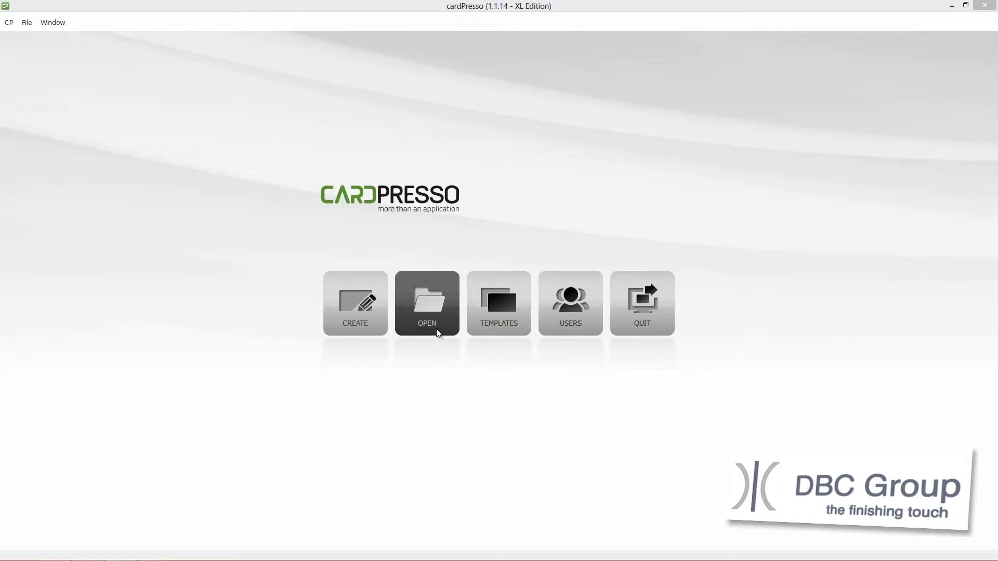
# Open the saved 'cardPresso Business Card DB' design from My Cards
pyautogui.click(426, 303)
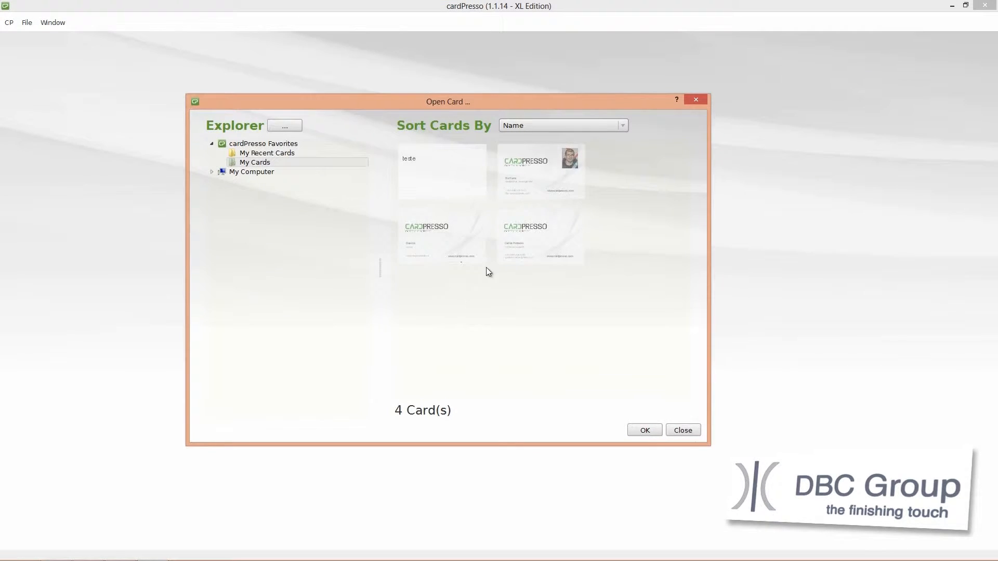
pyautogui.click(540, 170)
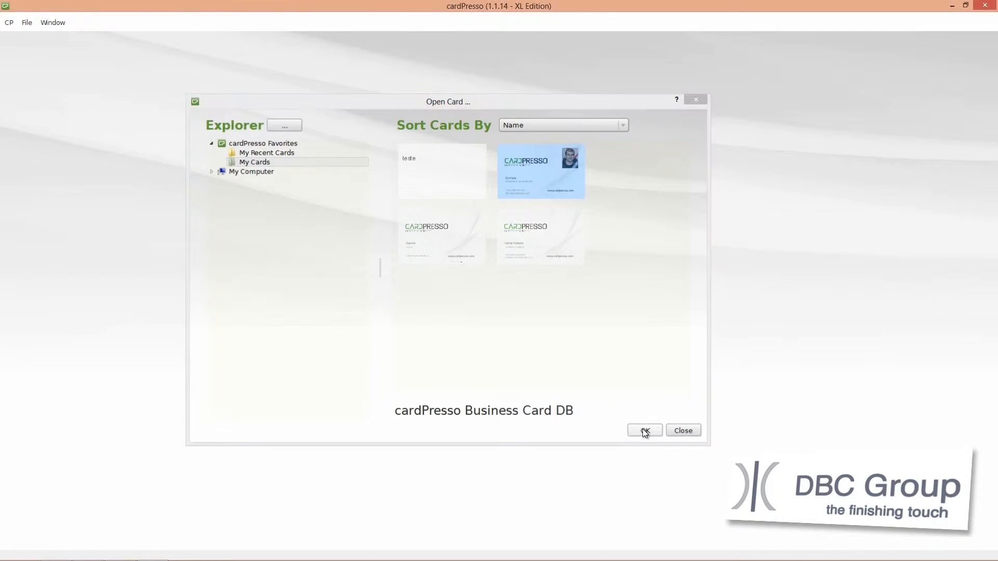
pyautogui.click(643, 430)
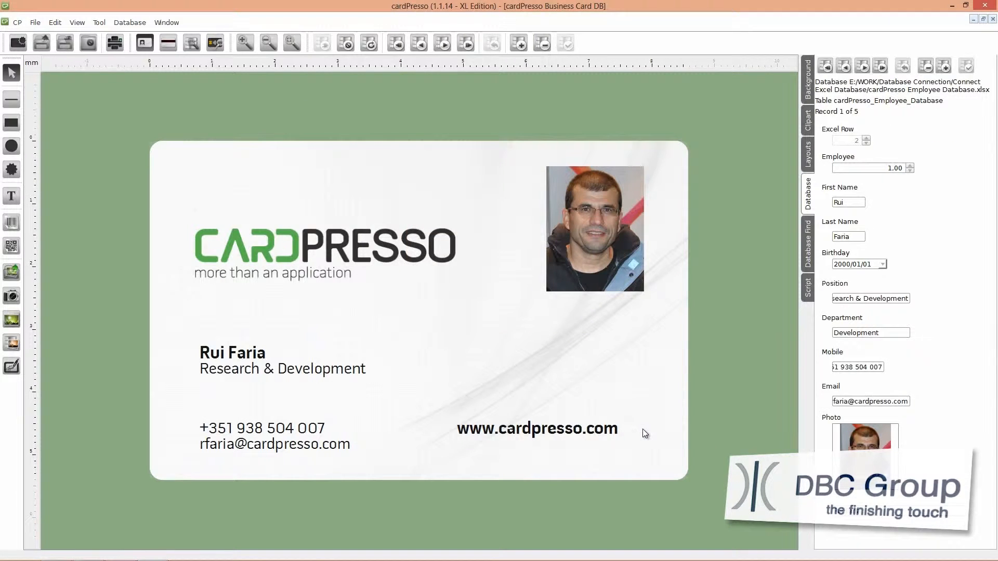
pyautogui.moveTo(134, 217)
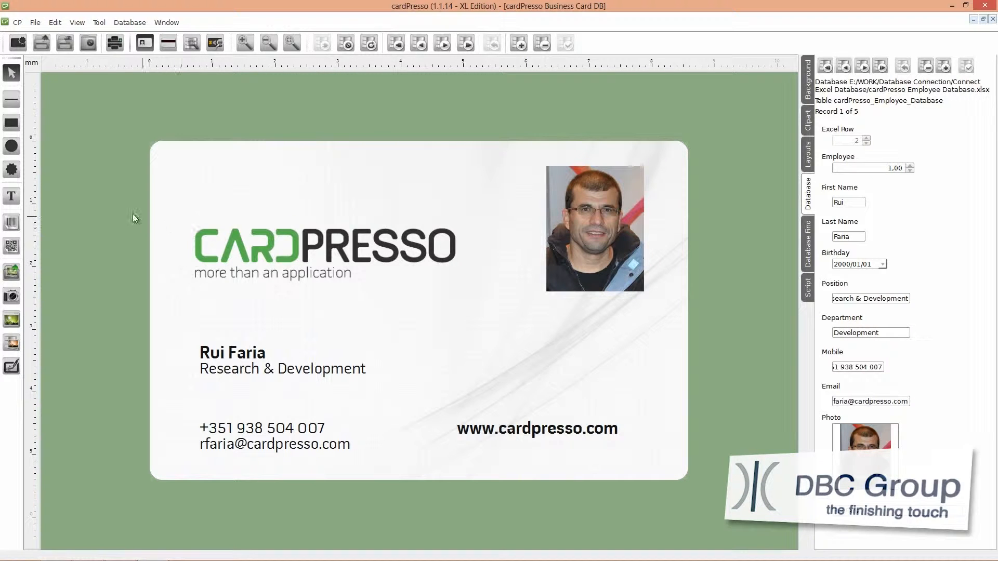
pyautogui.click(11, 196)
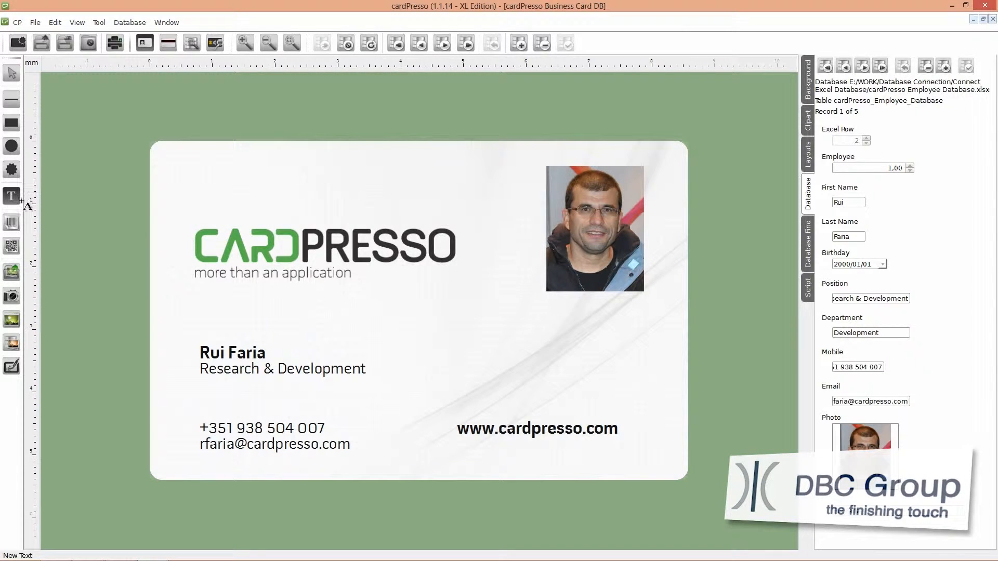
pyautogui.moveTo(435, 426)
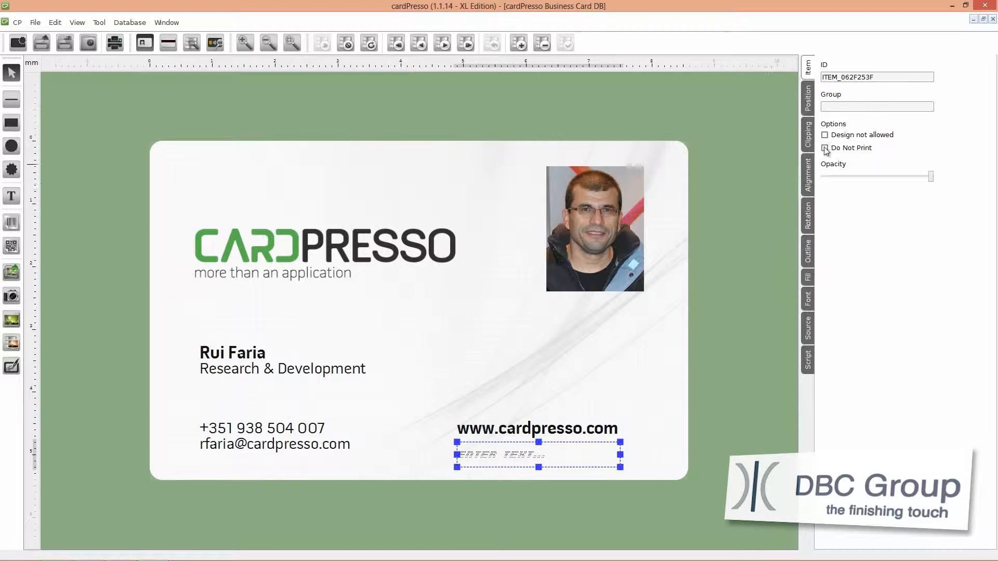
pyautogui.tripleClick(875, 77)
pyautogui.write('U')
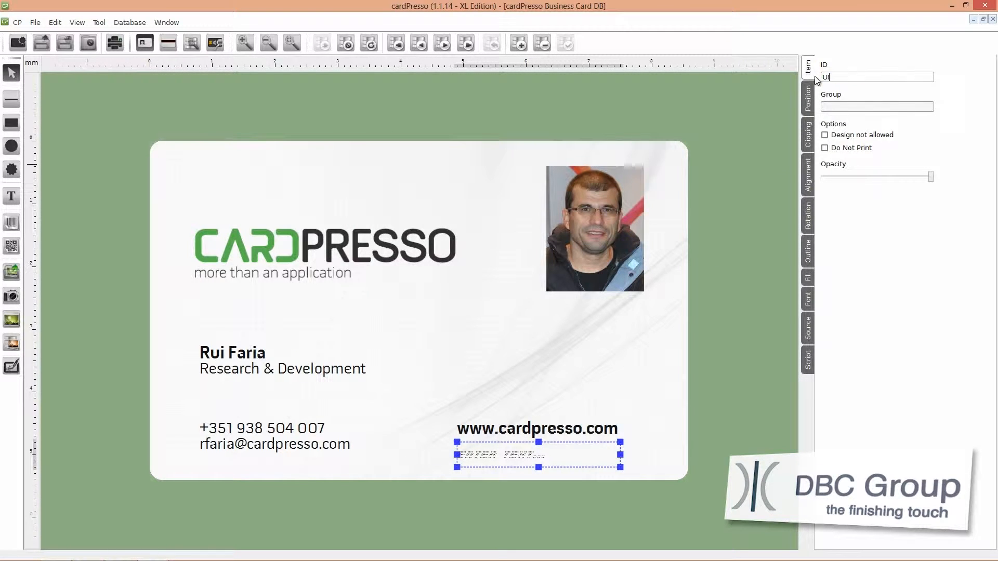
pyautogui.write('ID')
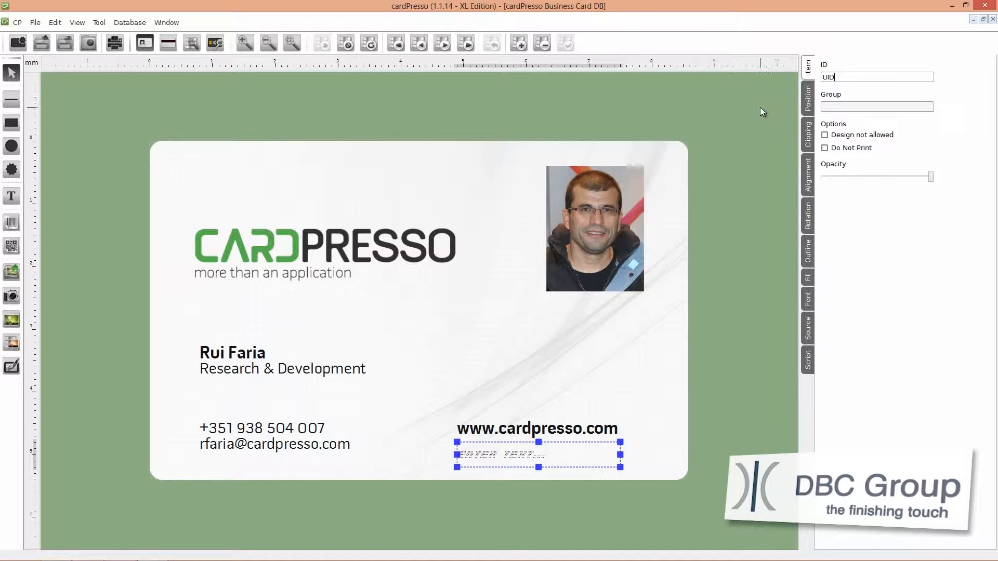
pyautogui.click(807, 193)
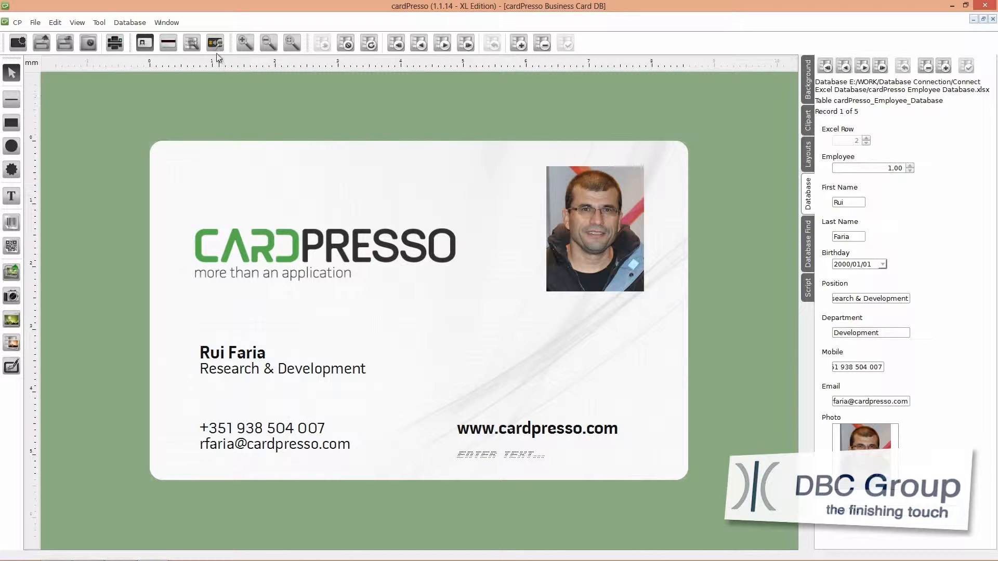
# Add the contactless script line item.UID=card.UID; in the Encoding view
pyautogui.click(215, 43)
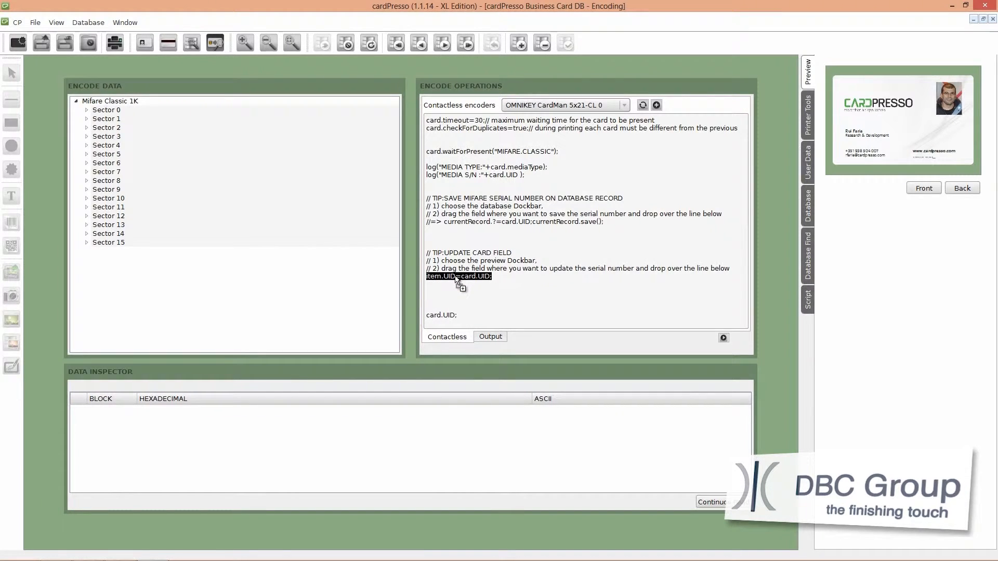
pyautogui.click(458, 276)
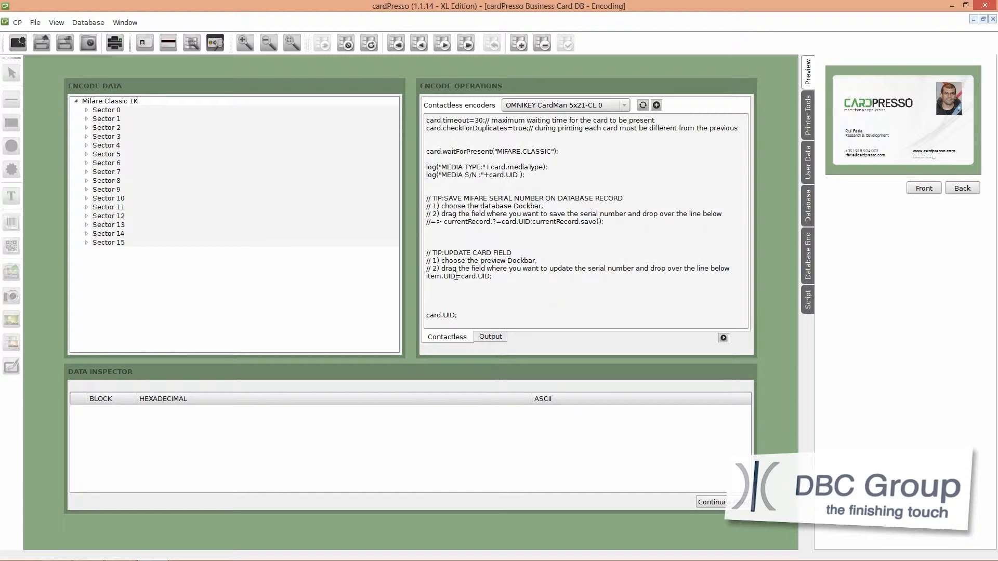
pyautogui.moveTo(233, 75)
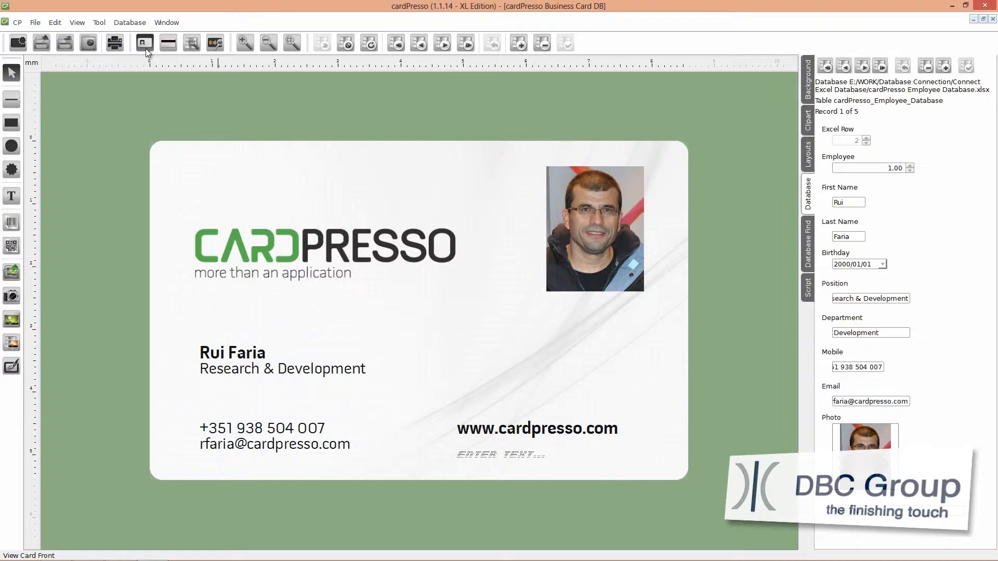
pyautogui.moveTo(68, 79)
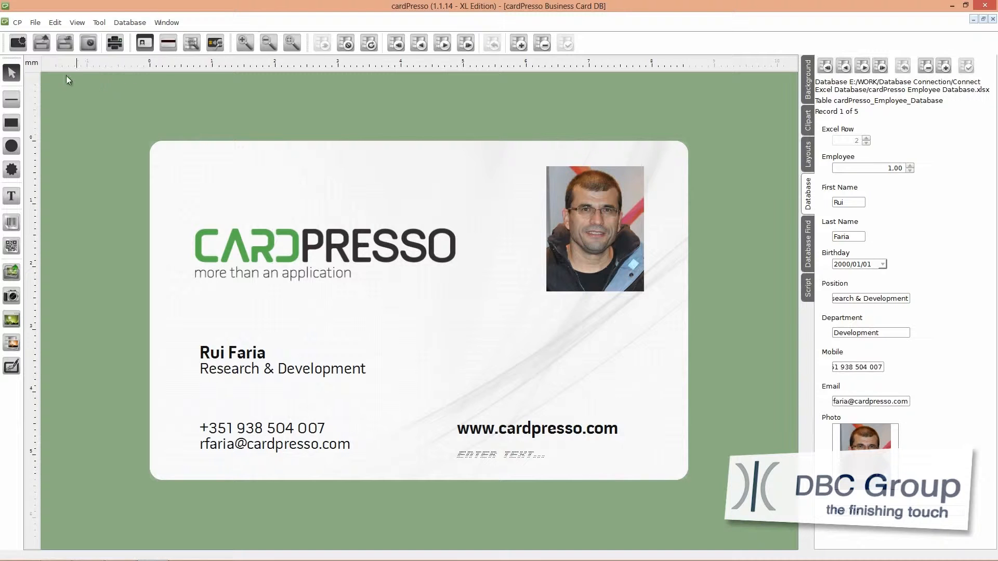
# Configure the printer as PDFCreator with A7 paper in Landscape orientation
pyautogui.click(36, 21)
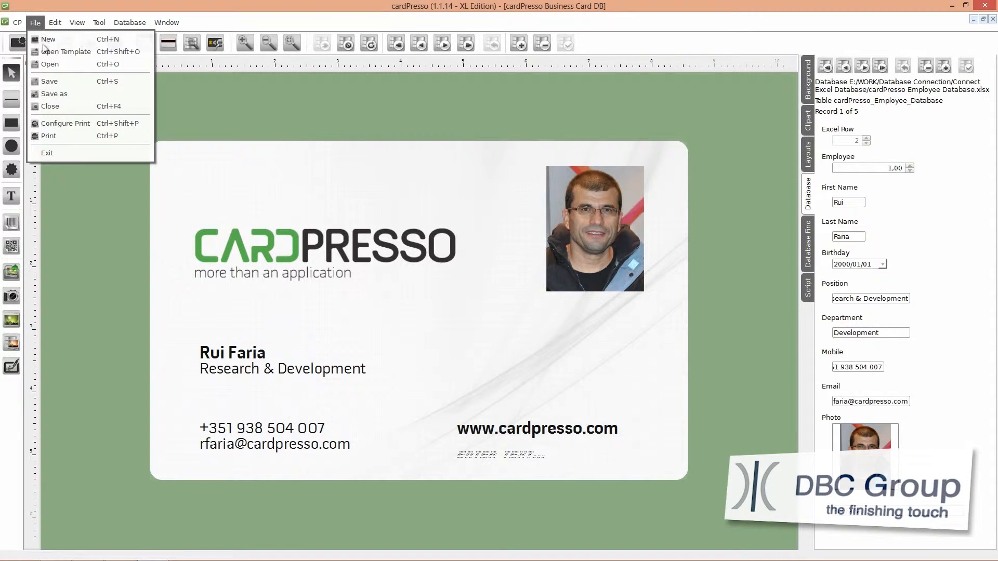
pyautogui.click(64, 122)
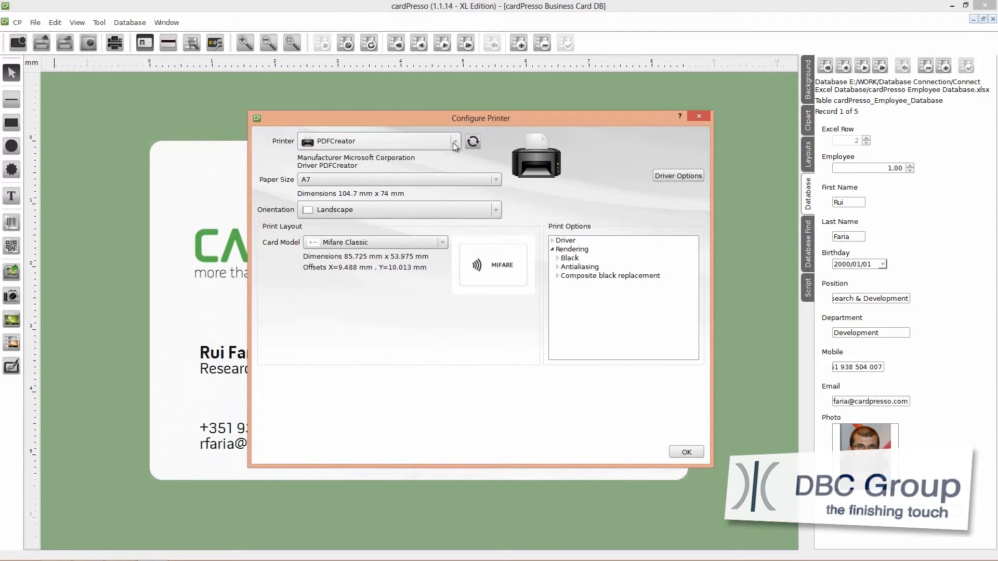
pyautogui.moveTo(450, 182)
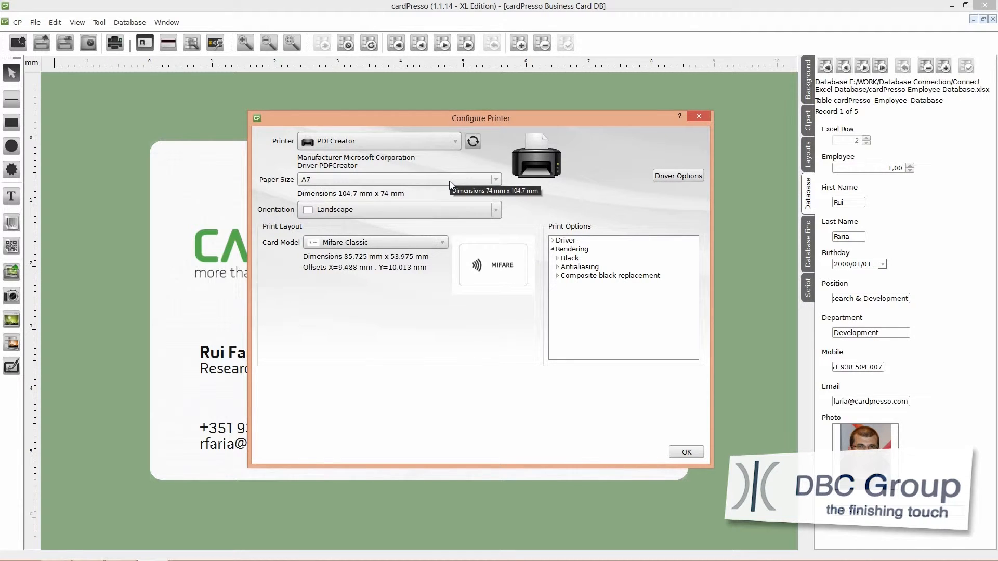
pyautogui.moveTo(452, 200)
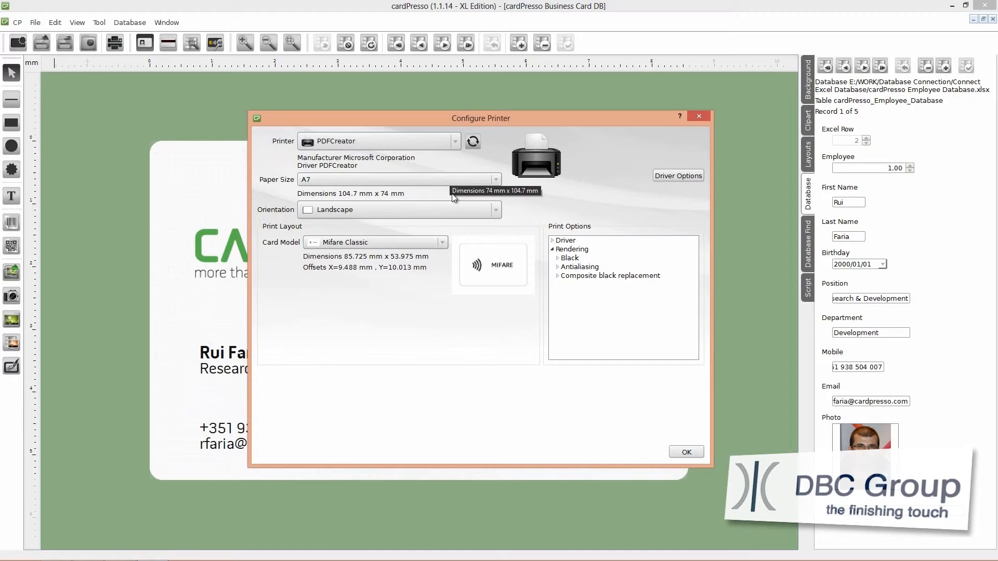
pyautogui.moveTo(461, 220)
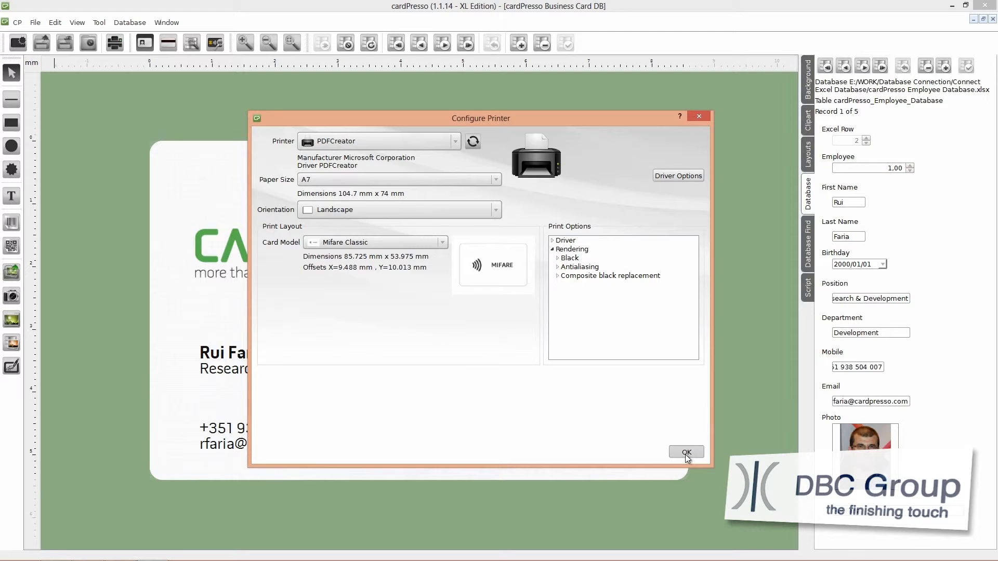
pyautogui.click(685, 452)
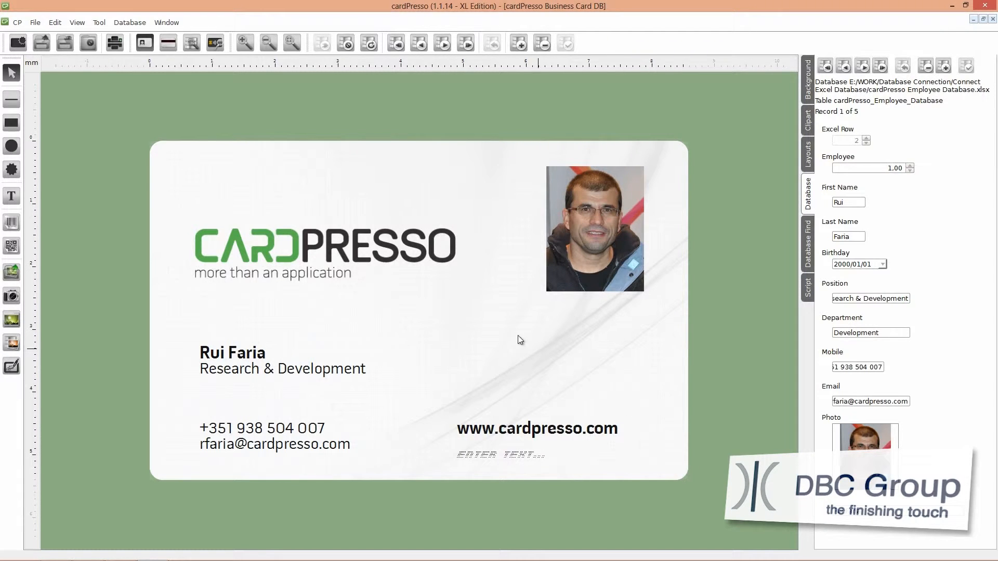
pyautogui.moveTo(194, 97)
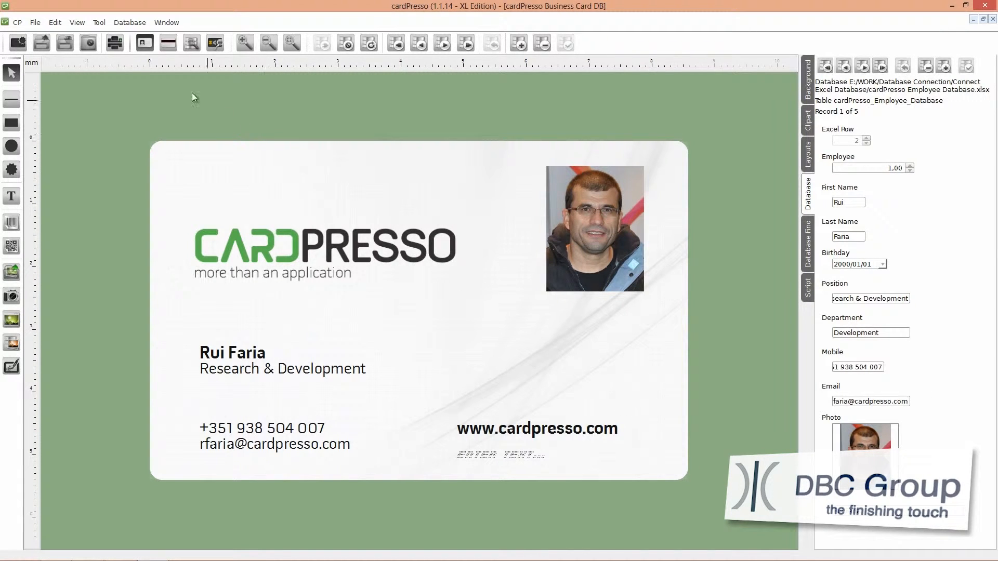
# Print all records from the start record with front and contactless encoding to PDF
pyautogui.click(117, 43)
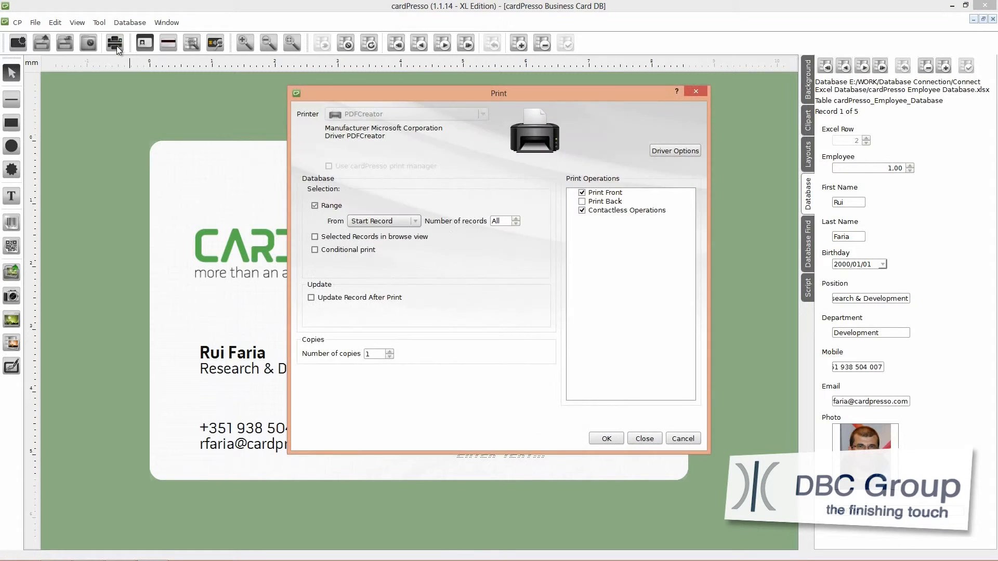
pyautogui.click(313, 205)
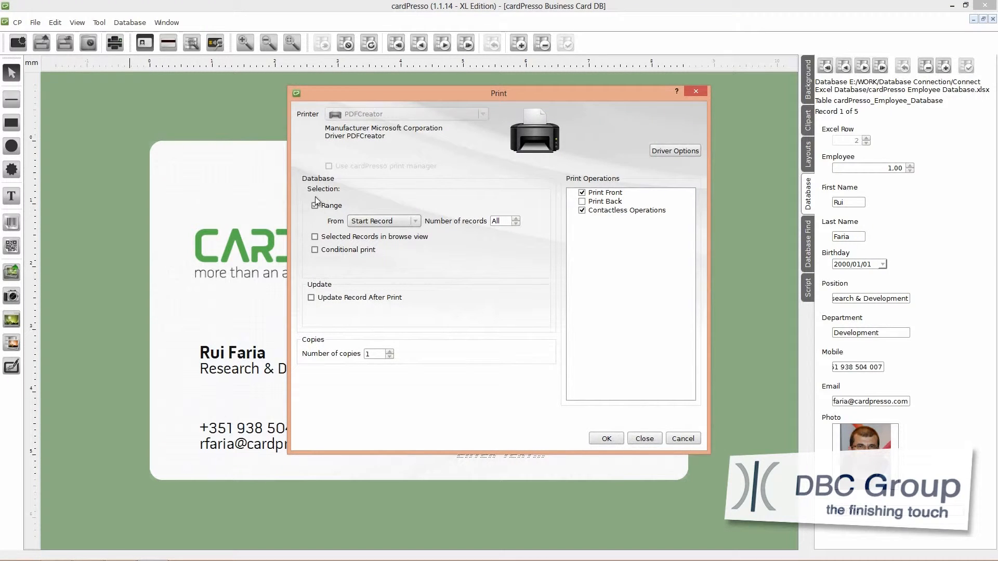
pyautogui.click(314, 205)
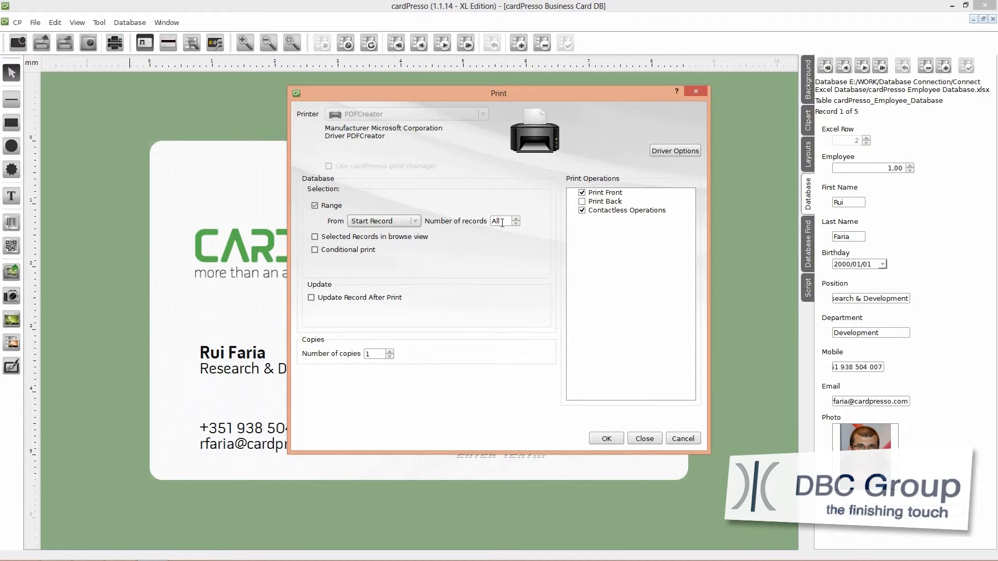
pyautogui.click(582, 200)
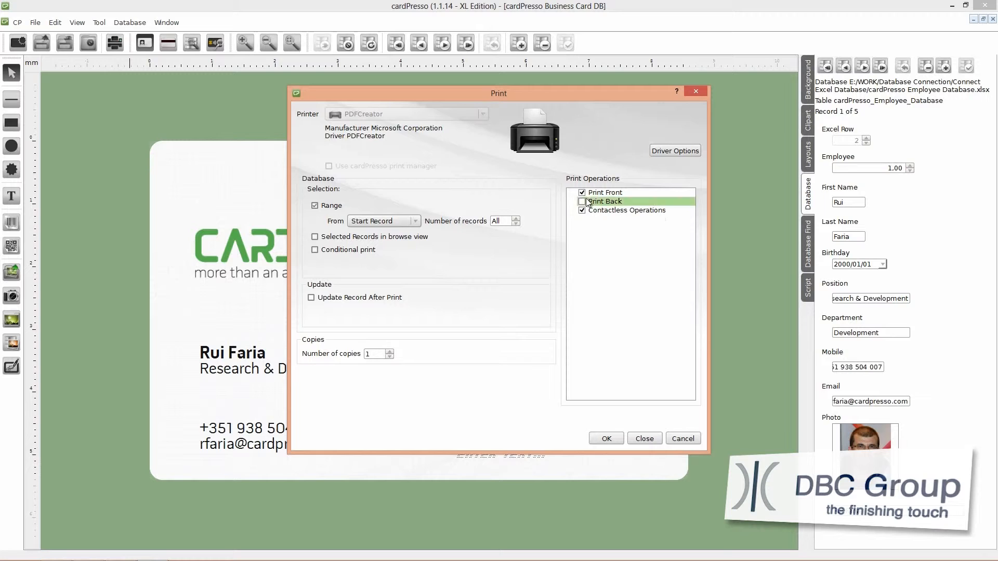
pyautogui.click(582, 201)
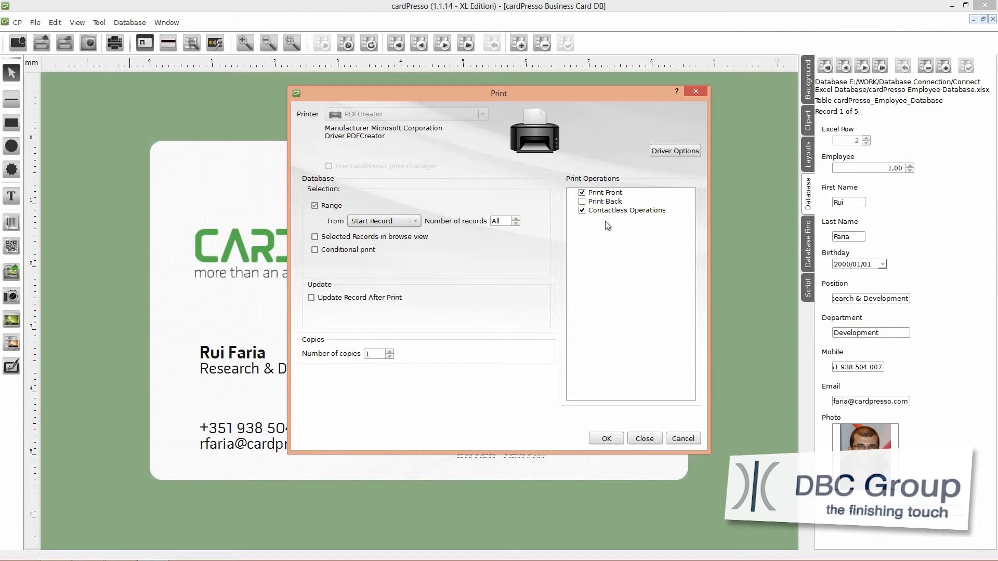
pyautogui.moveTo(602, 425)
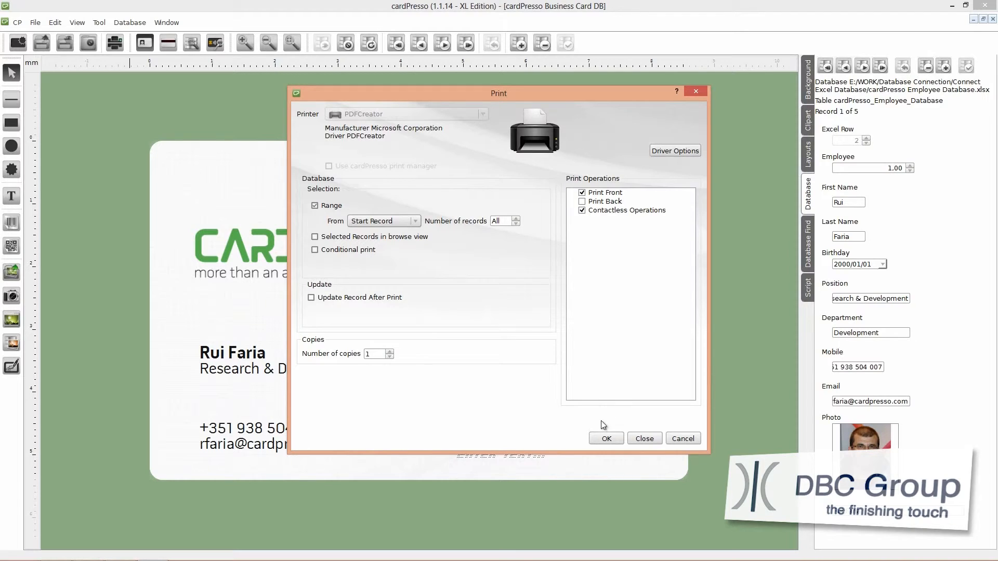
pyautogui.click(604, 438)
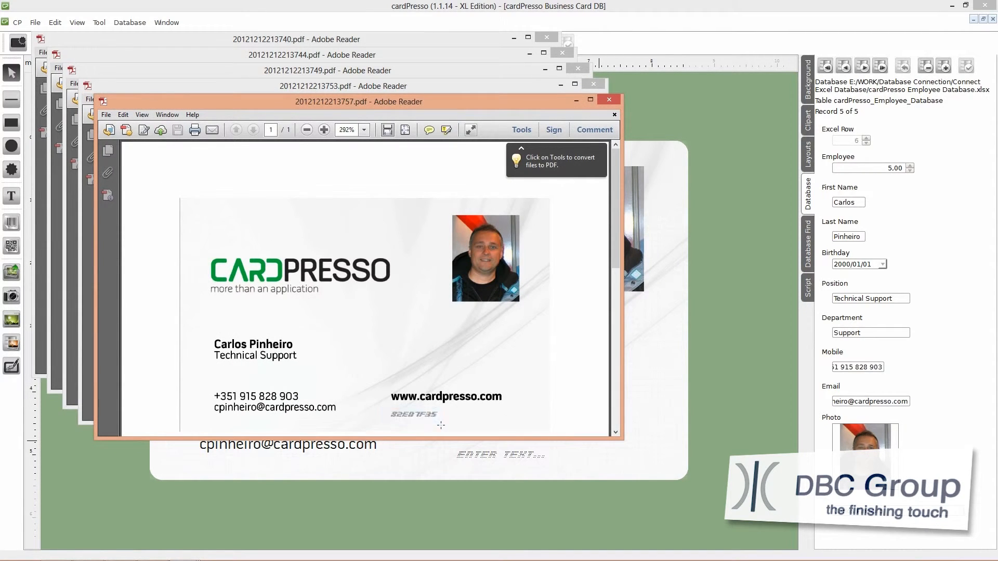
pyautogui.click(608, 100)
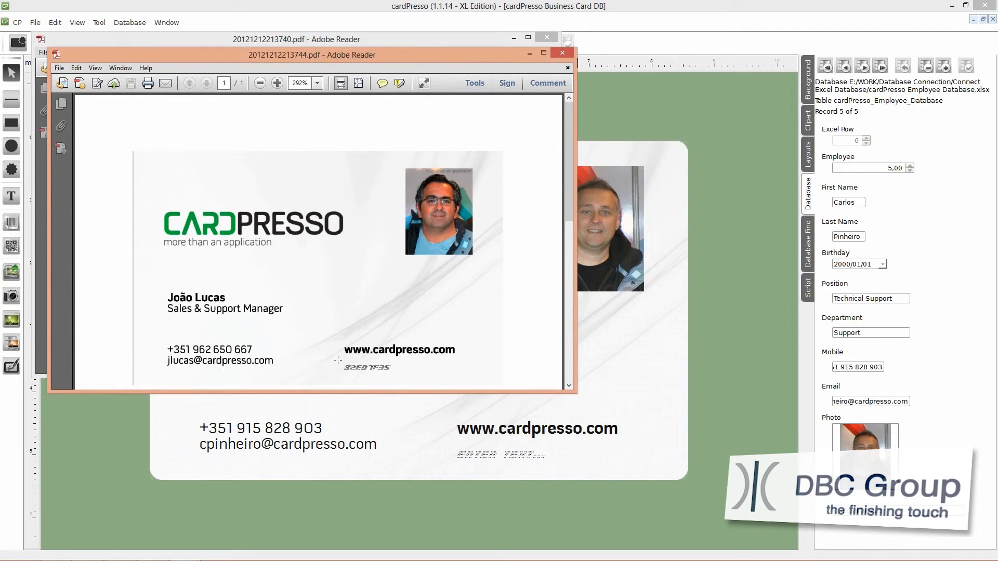
pyautogui.click(561, 53)
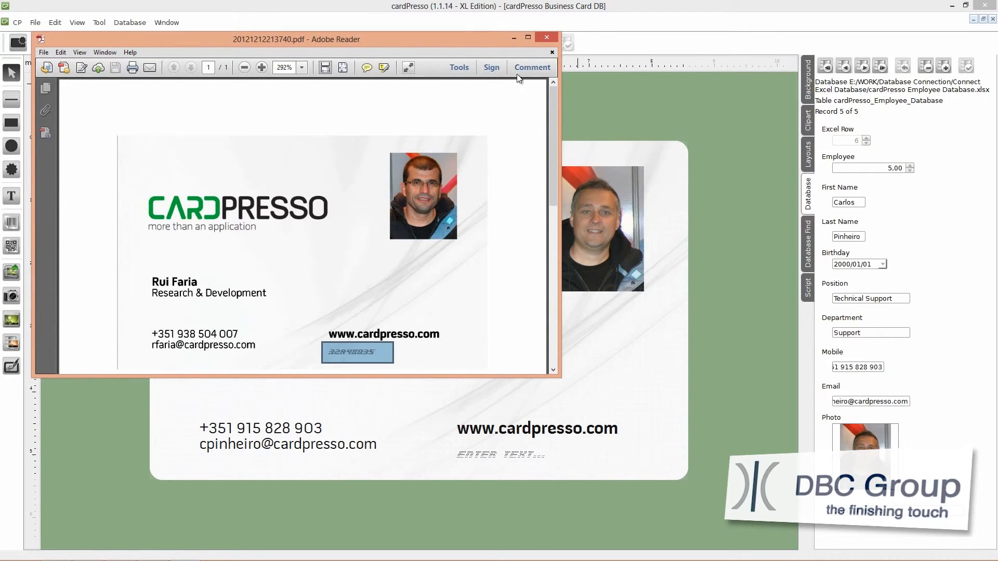
pyautogui.click(546, 37)
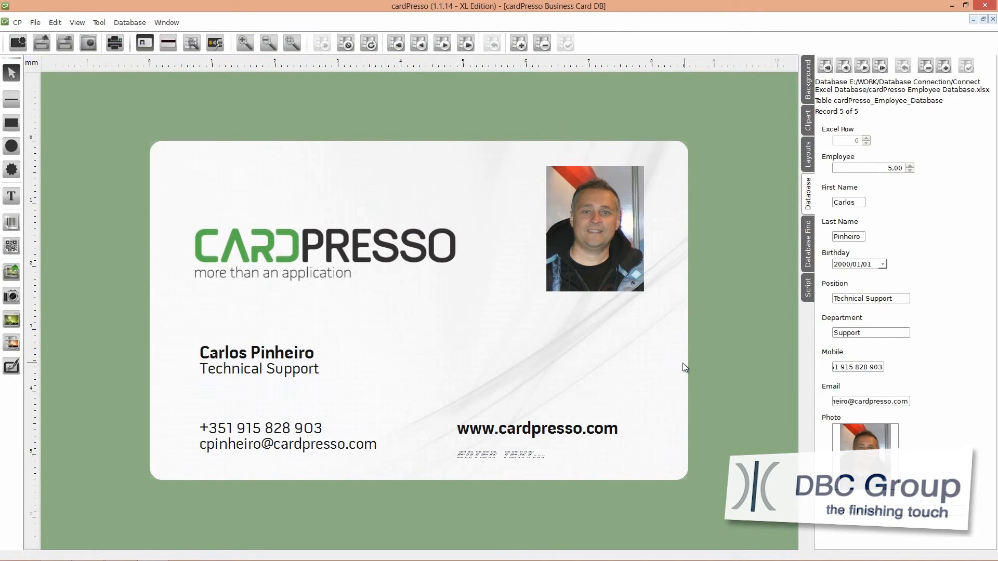
pyautogui.moveTo(131, 88)
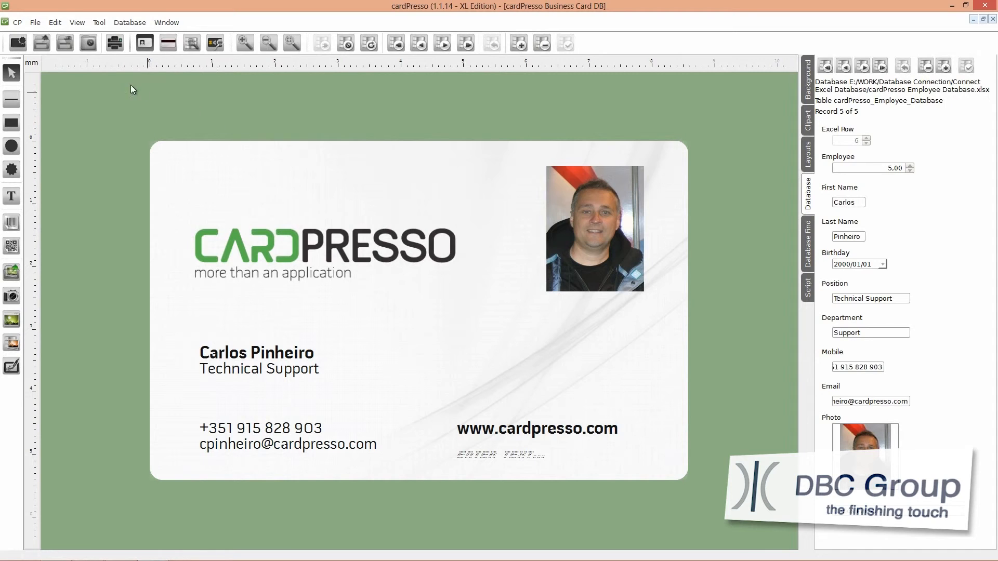
pyautogui.moveTo(64, 42)
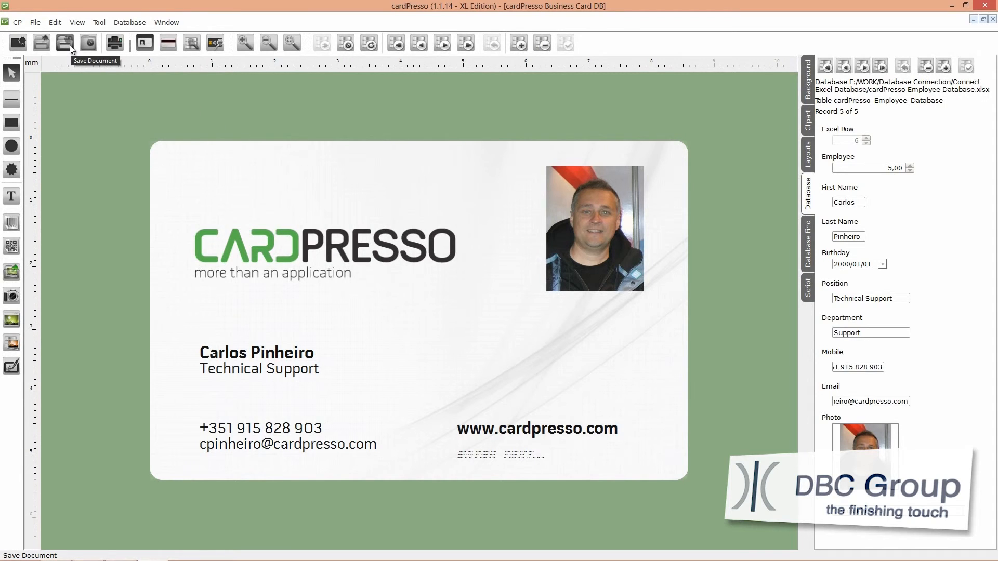